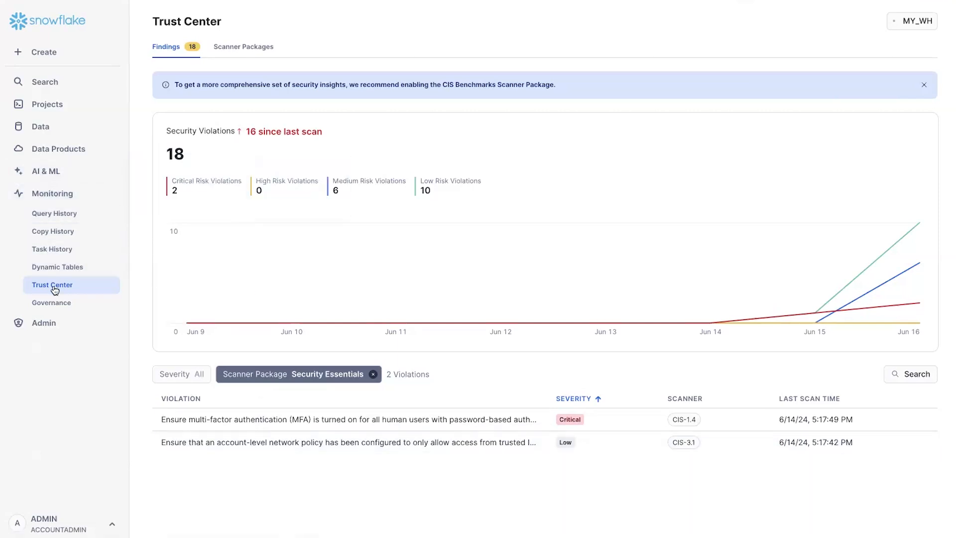
mouse_move(200, 162)
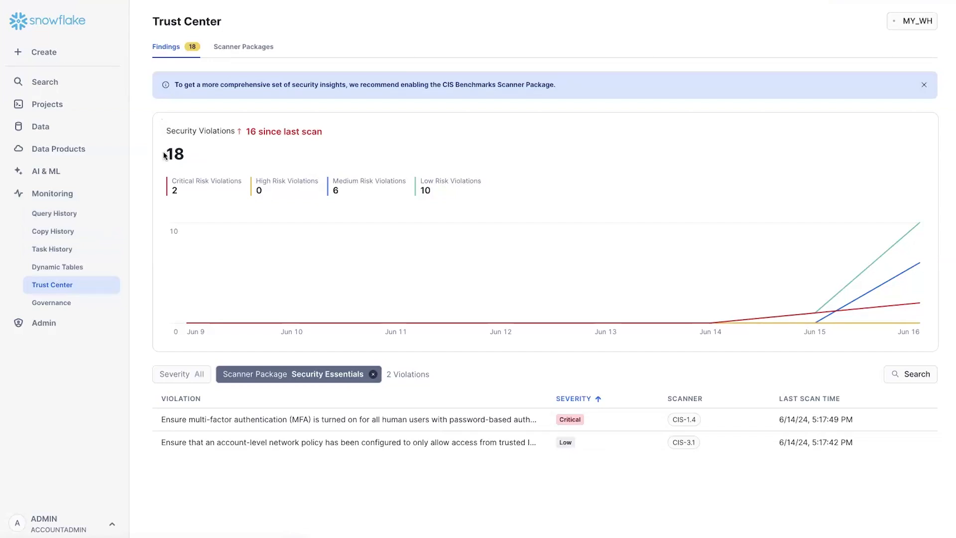
mouse_move(167, 174)
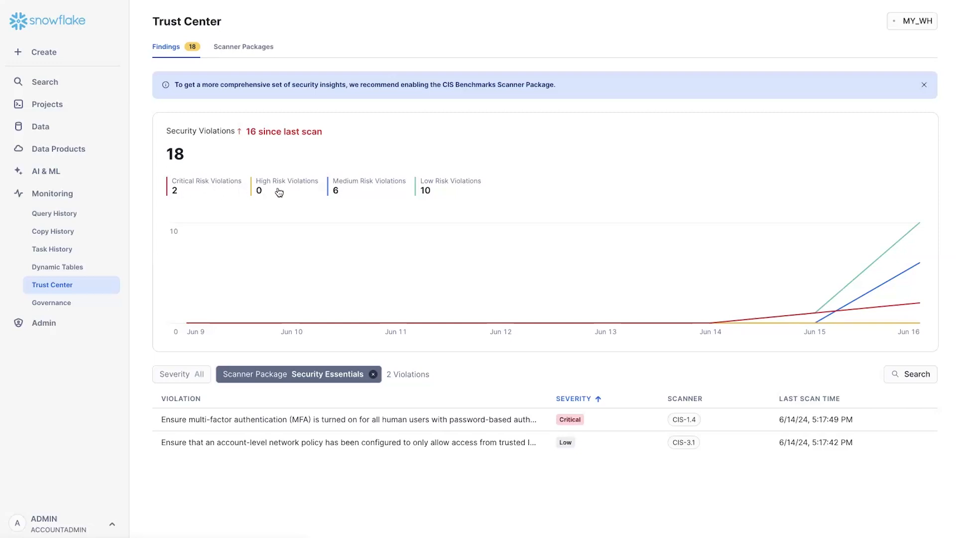
mouse_move(604, 323)
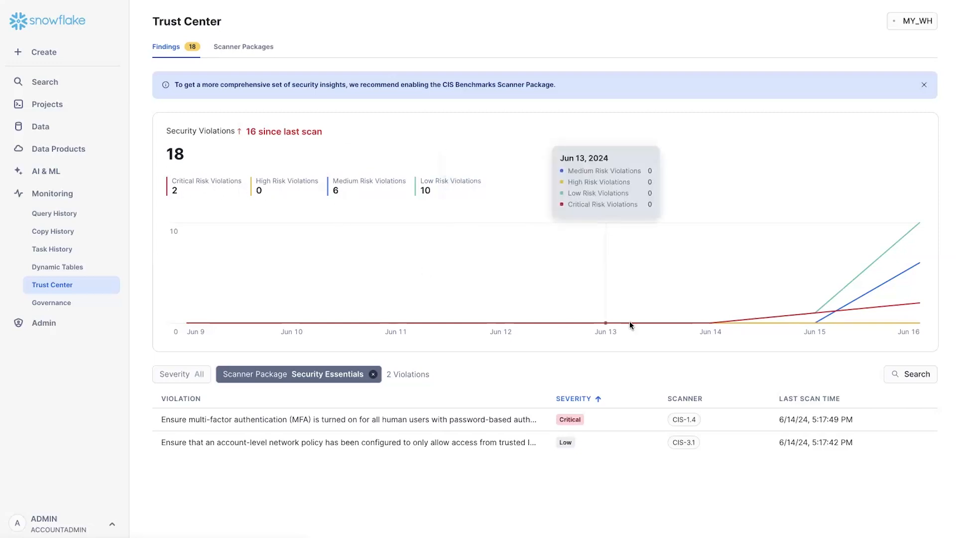
mouse_move(907, 312)
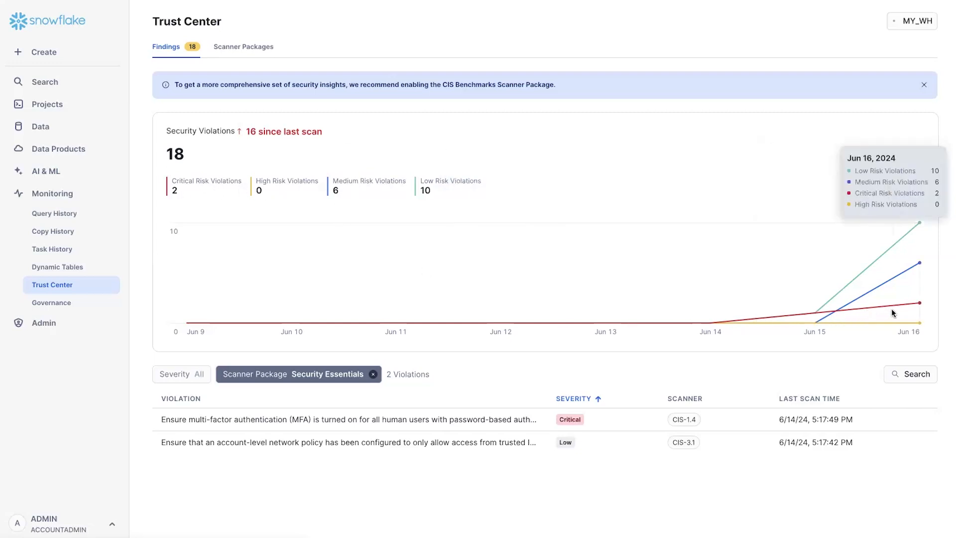
mouse_move(509, 412)
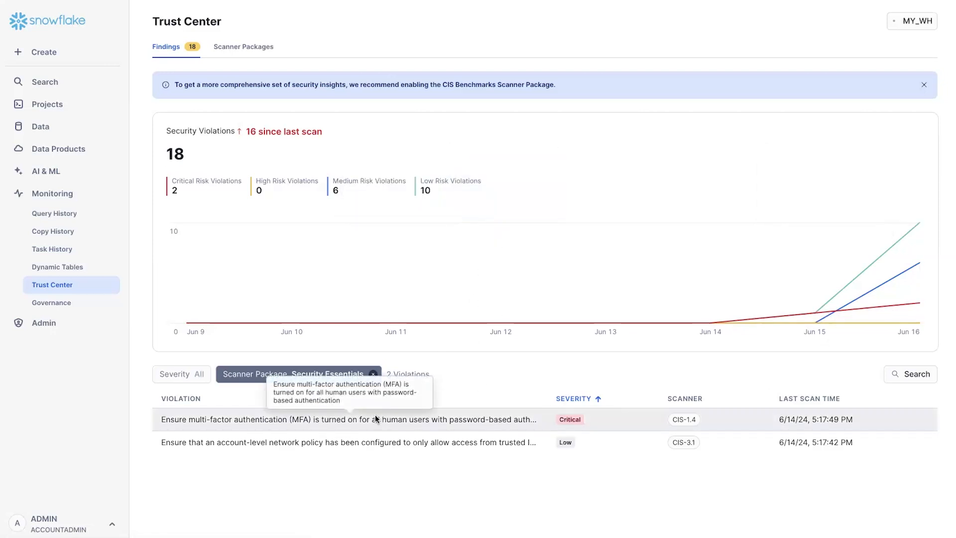
Open the MFA violation's remediation details, then its summary showing one violating entity
left_click(348, 419)
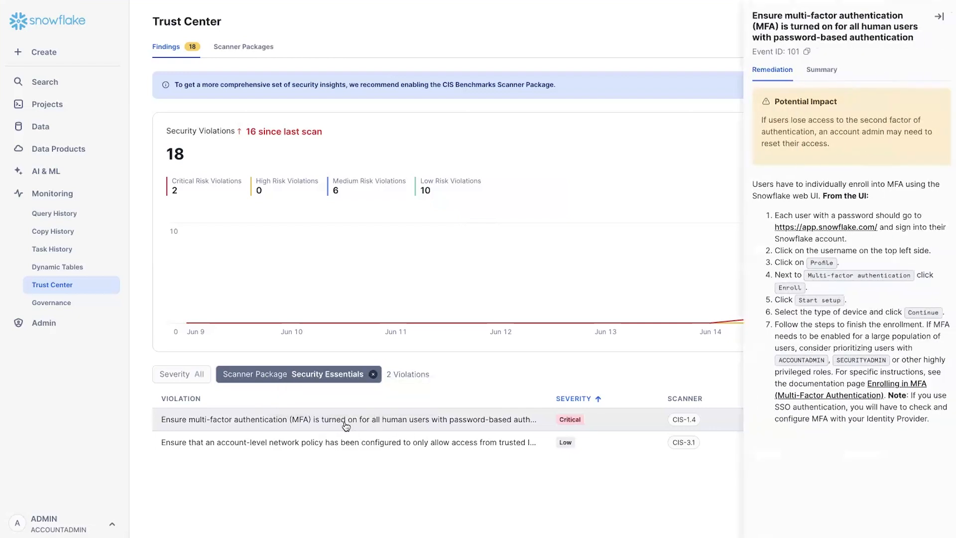
mouse_move(323, 430)
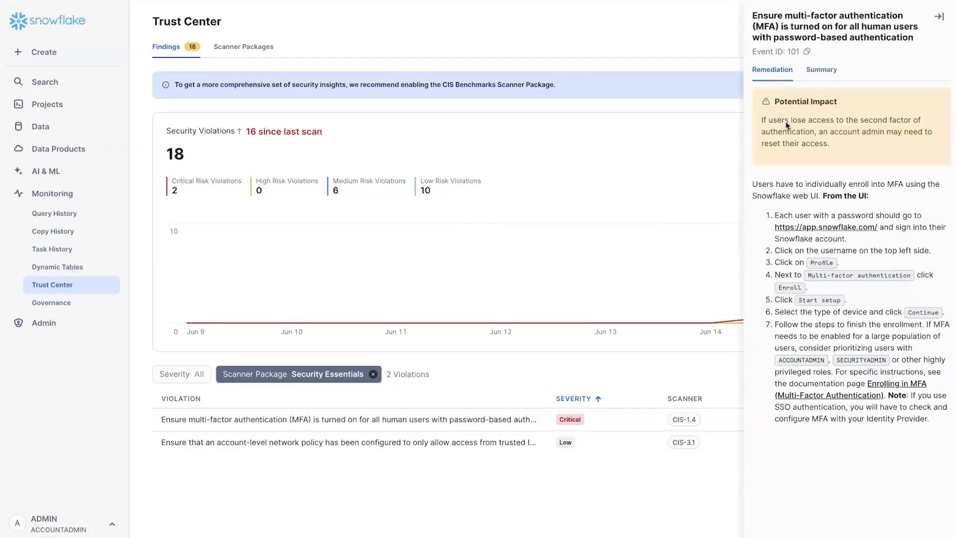
left_click(821, 69)
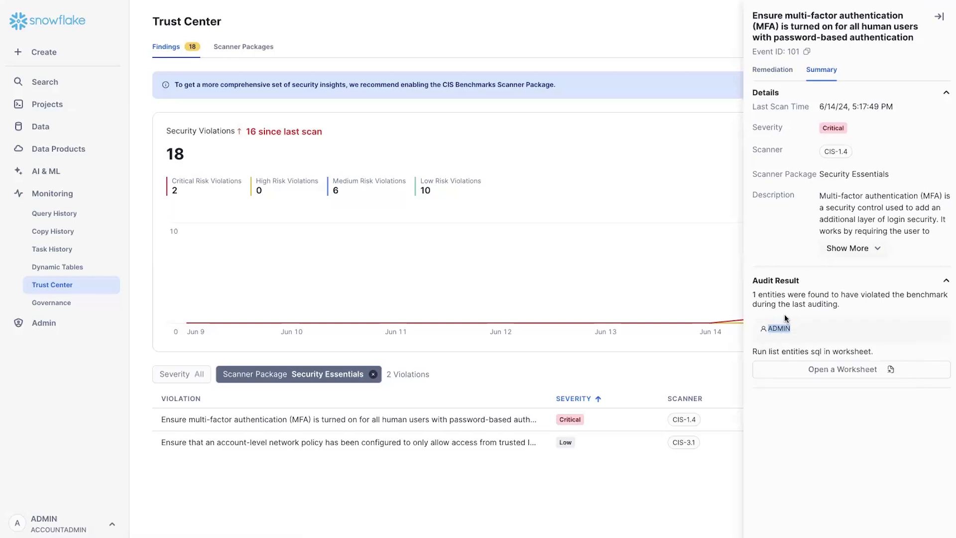
mouse_move(829, 371)
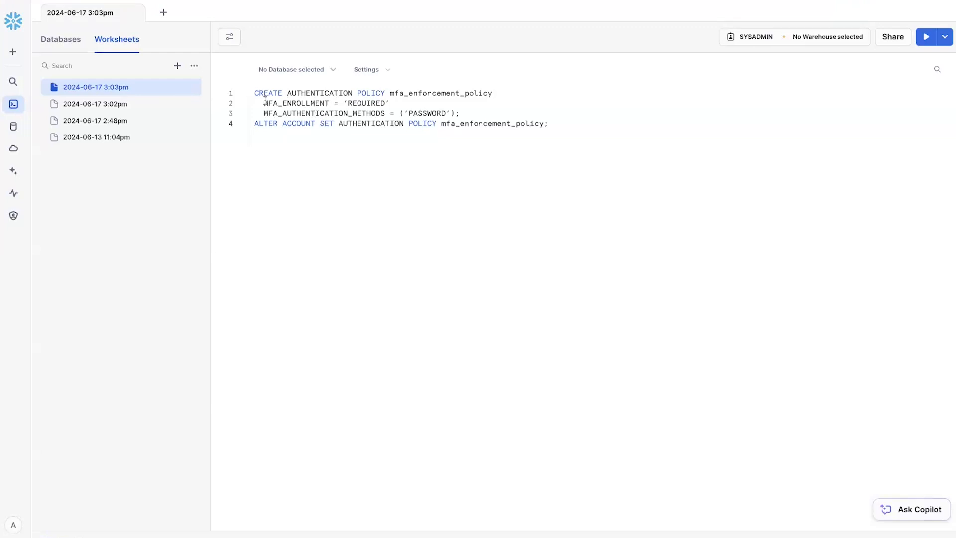
mouse_move(264, 103)
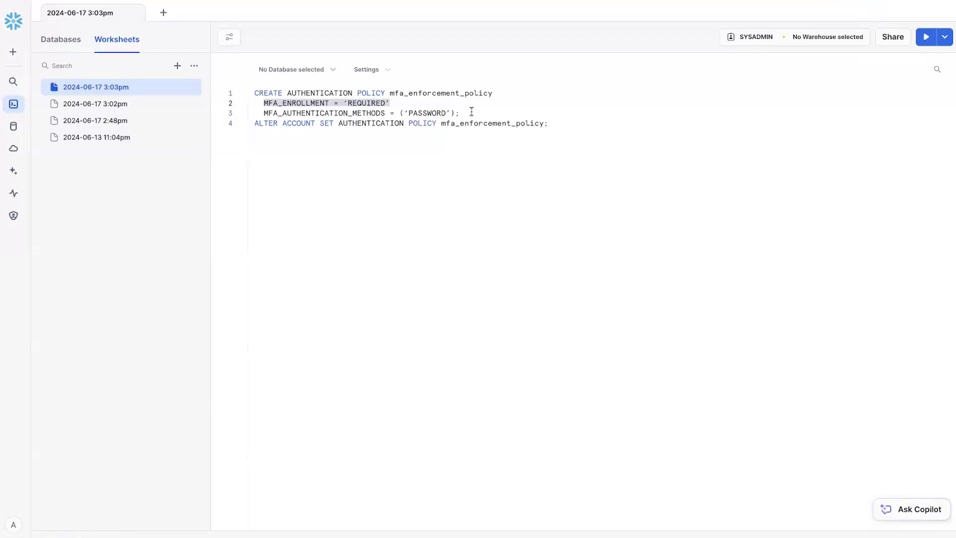
double_click(426, 113)
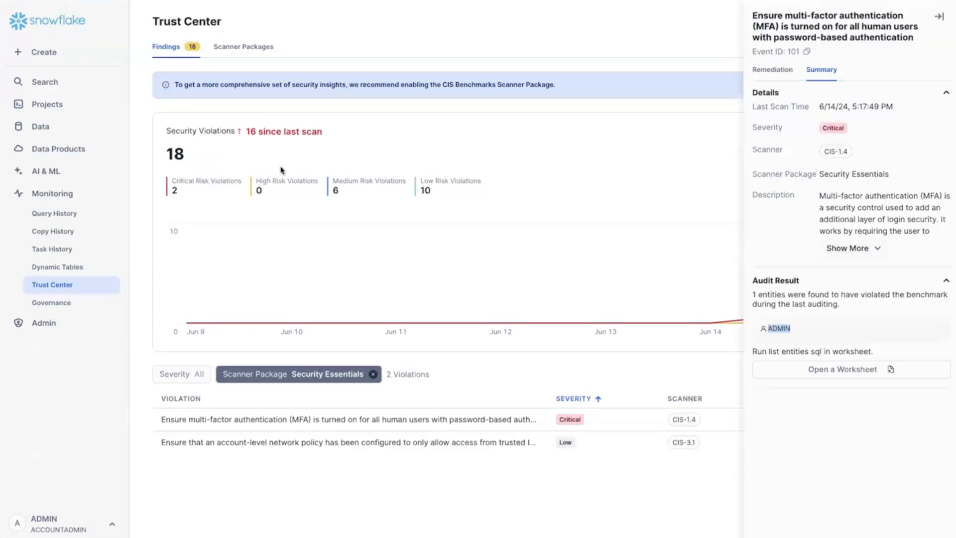
Open the network policy violation's summary, reporting no network policy assigned to the account
left_click(347, 442)
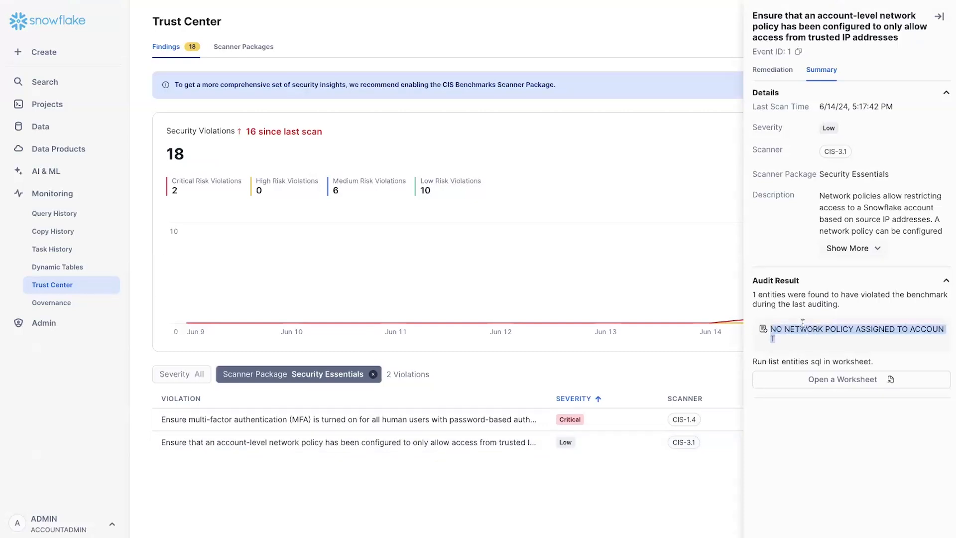
mouse_move(835, 114)
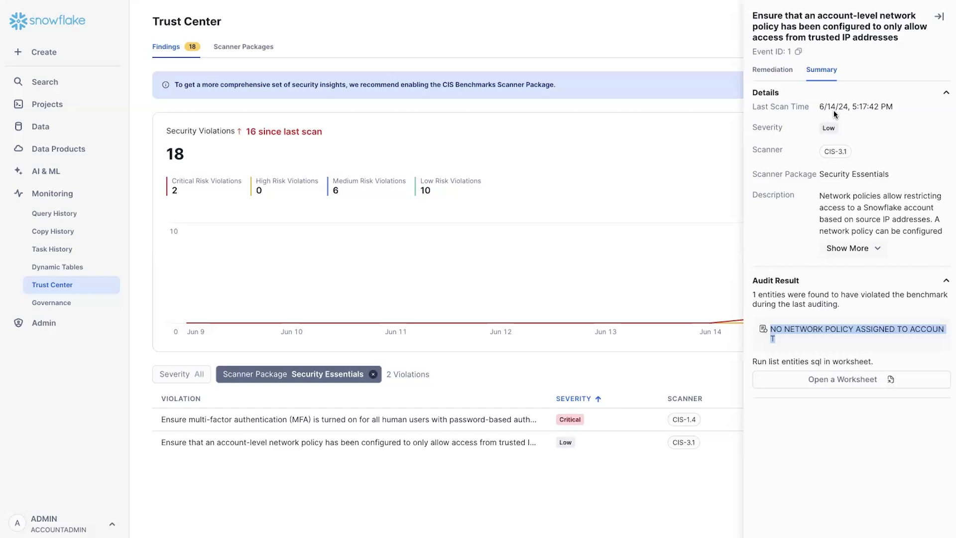
mouse_move(861, 232)
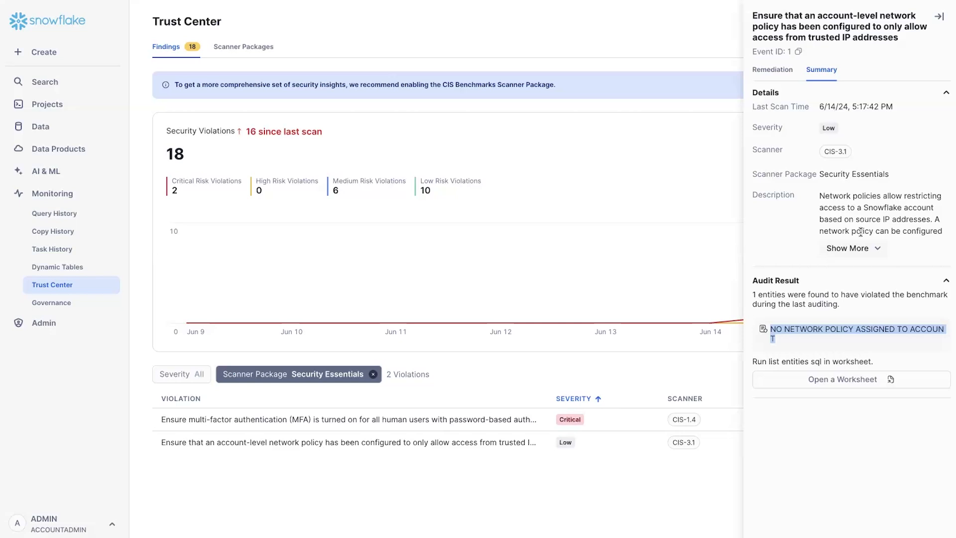
mouse_move(860, 230)
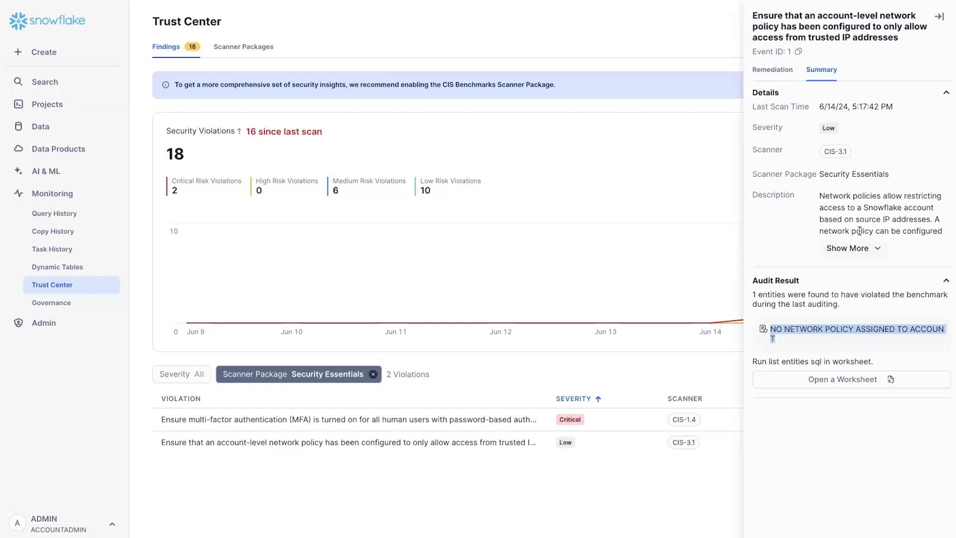
mouse_move(373, 390)
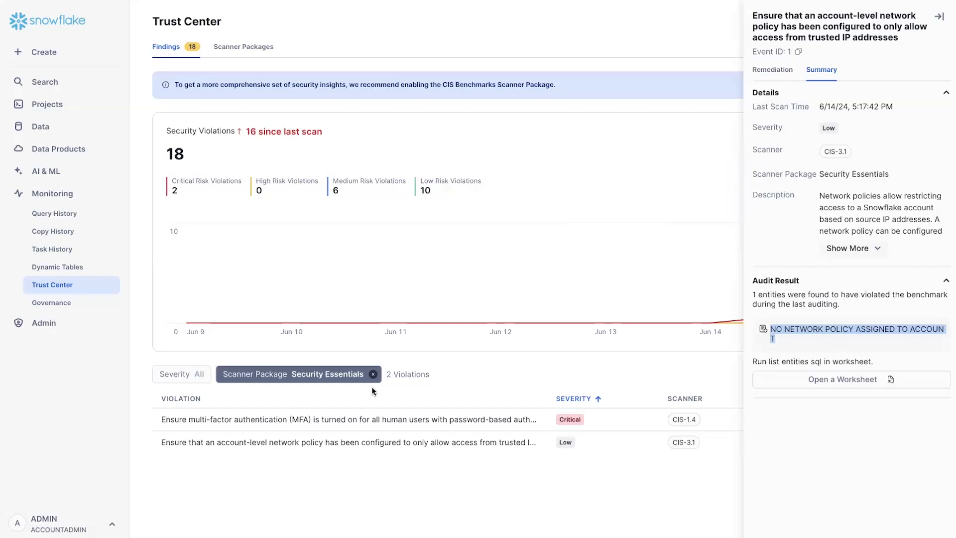
mouse_move(262, 438)
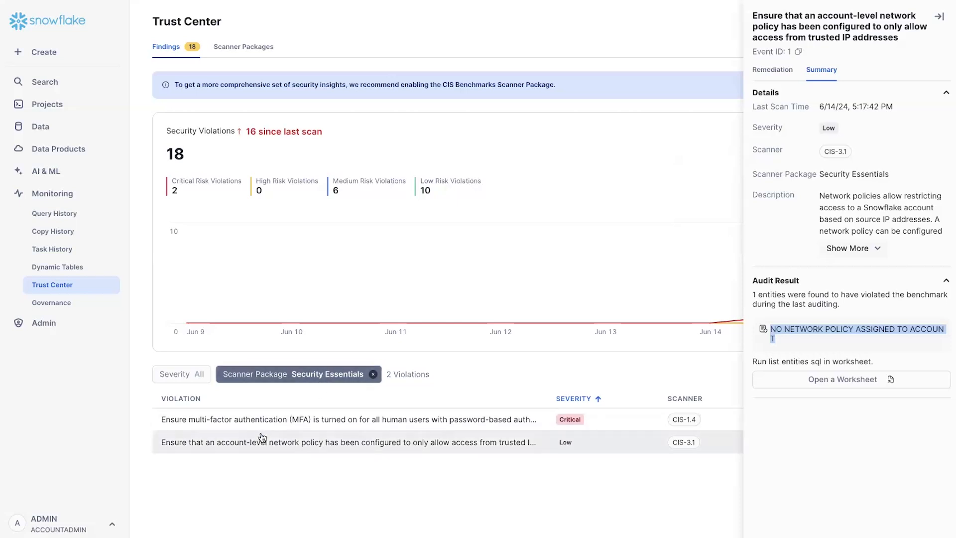
mouse_move(304, 395)
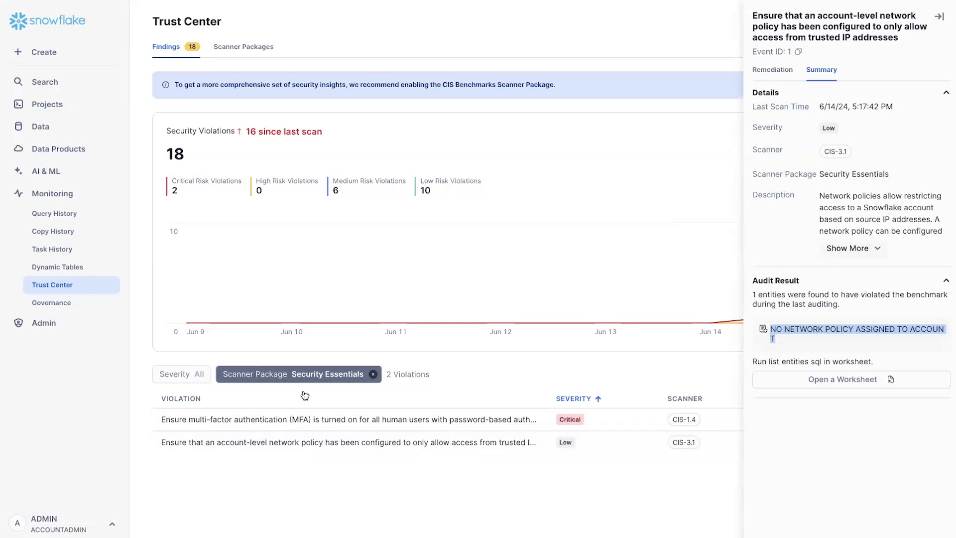
mouse_move(228, 49)
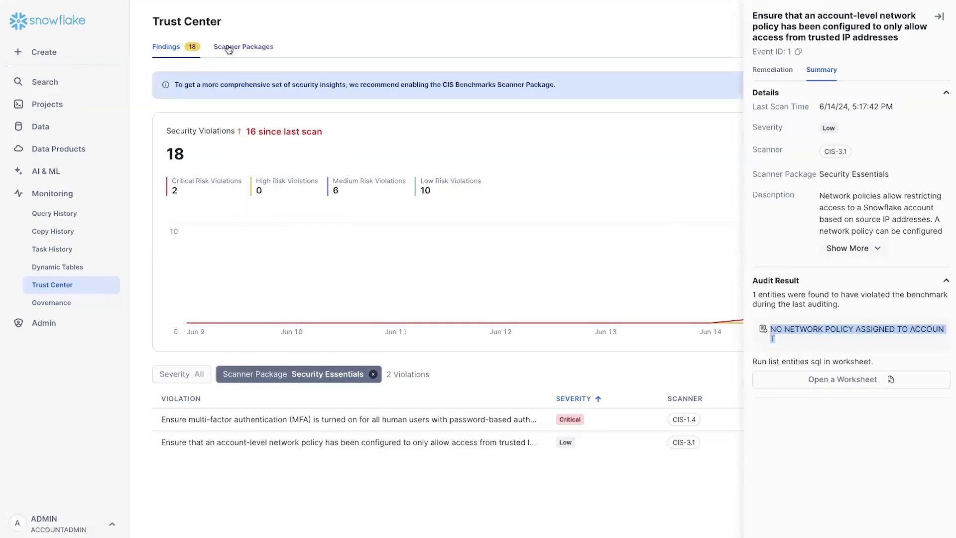
left_click(243, 46)
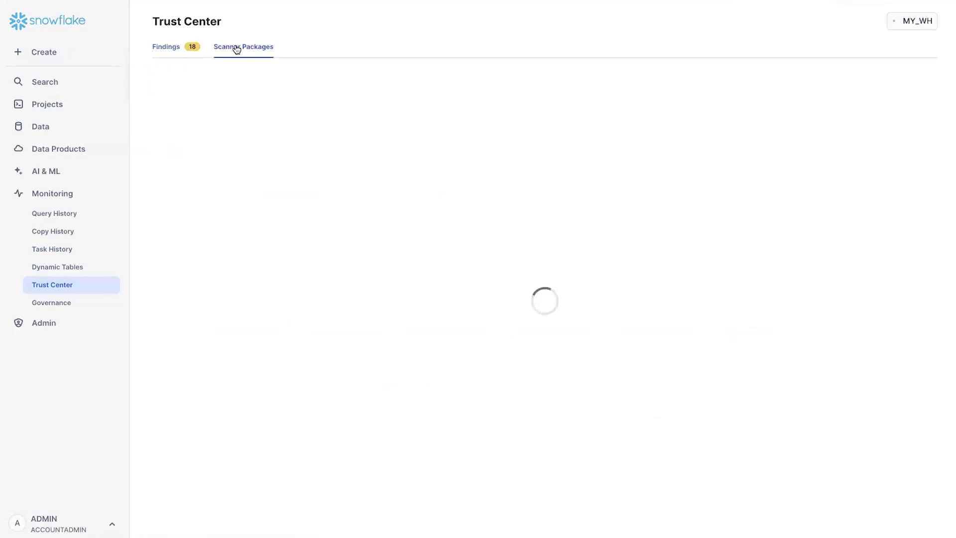
left_click(243, 46)
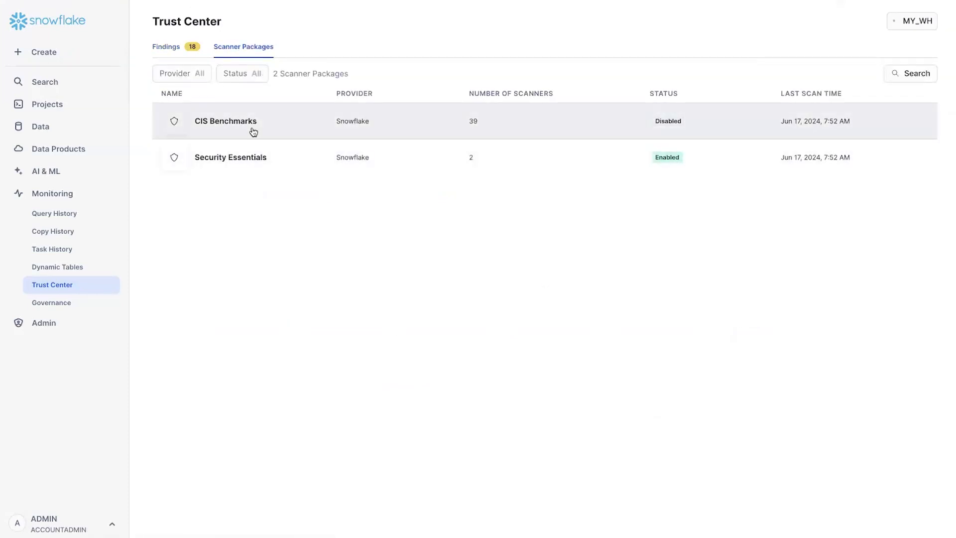
mouse_move(247, 158)
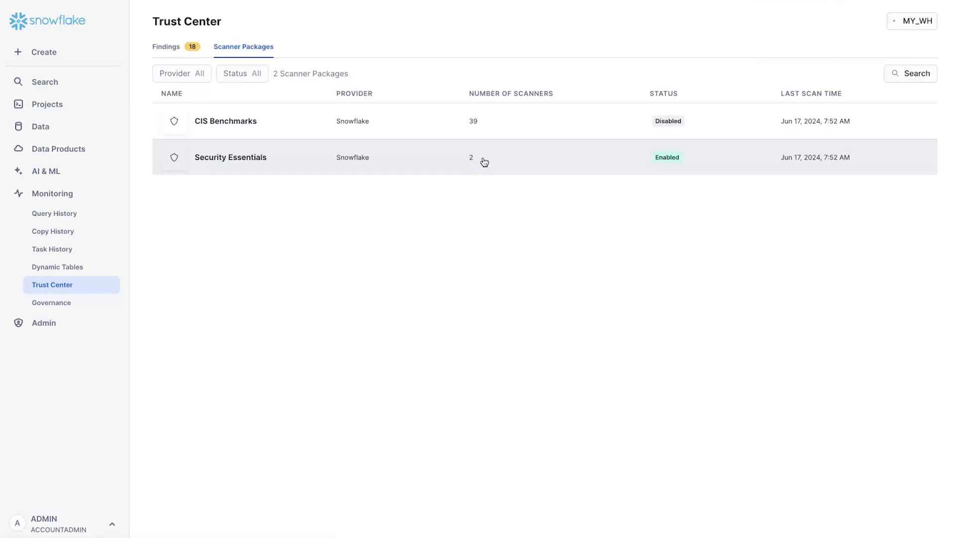
mouse_move(663, 161)
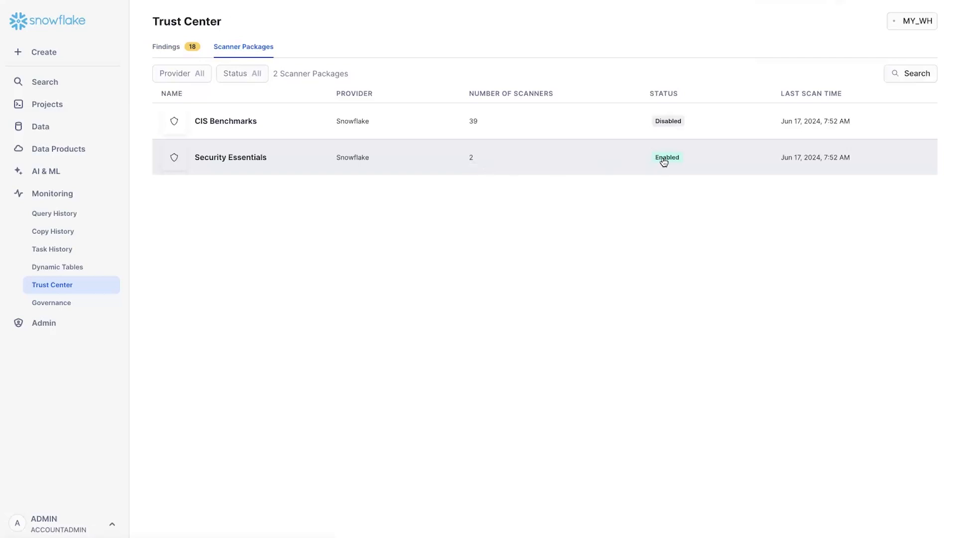
mouse_move(404, 130)
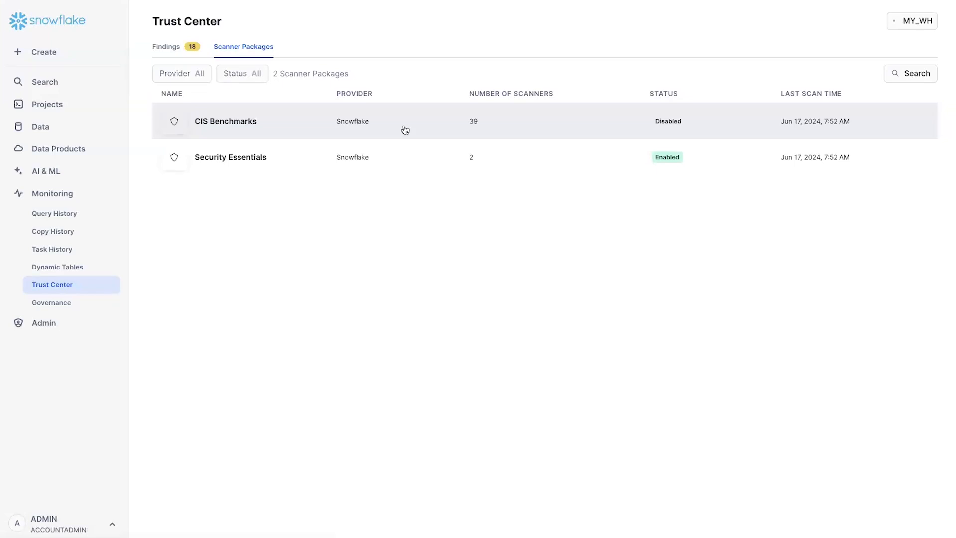
Enable CIS Benchmarks with a daily scan at 02:11 PM UTC
left_click(225, 120)
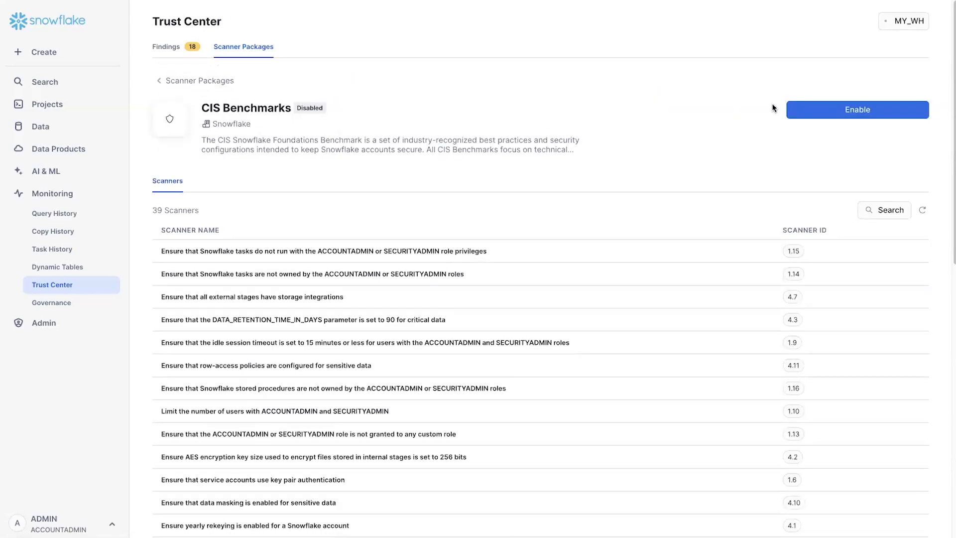
left_click(856, 110)
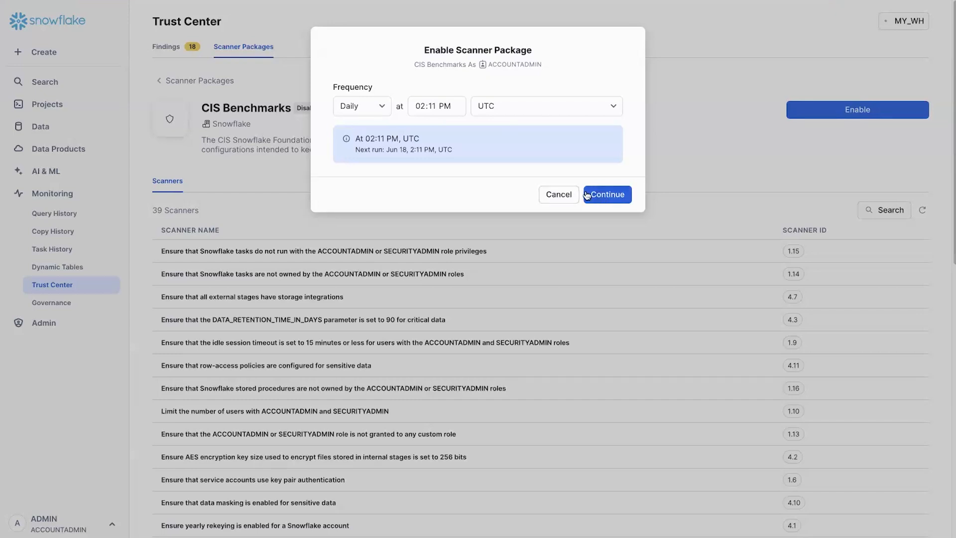
left_click(360, 105)
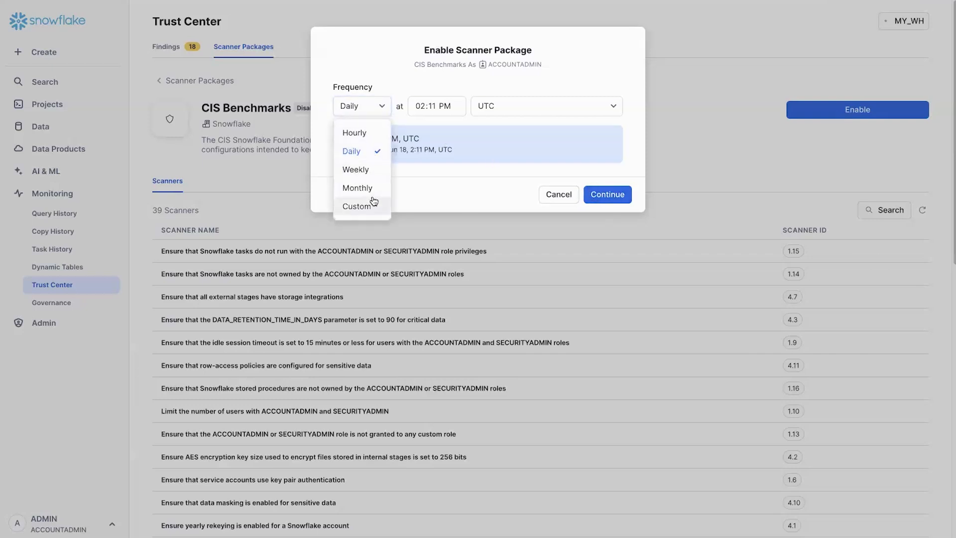
mouse_move(443, 177)
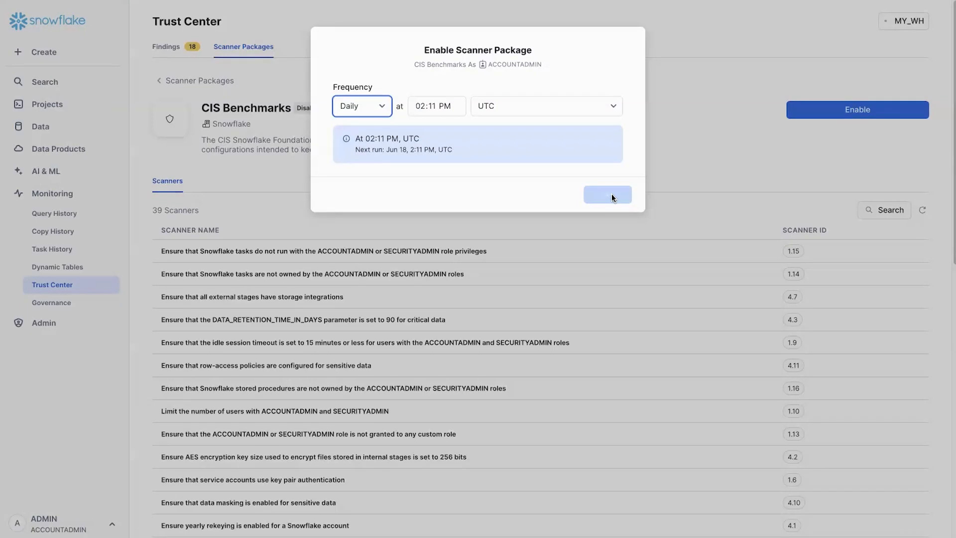
mouse_move(376, 115)
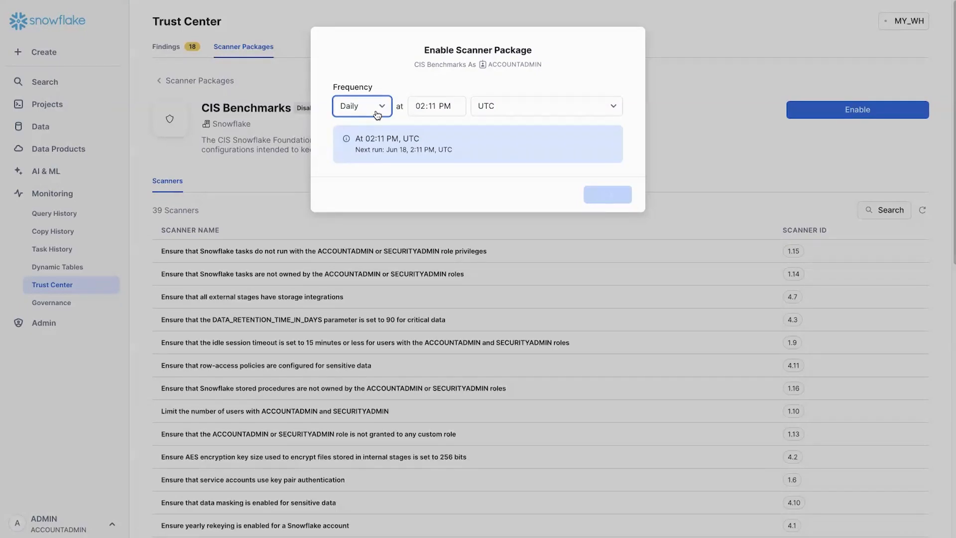
left_click(855, 109)
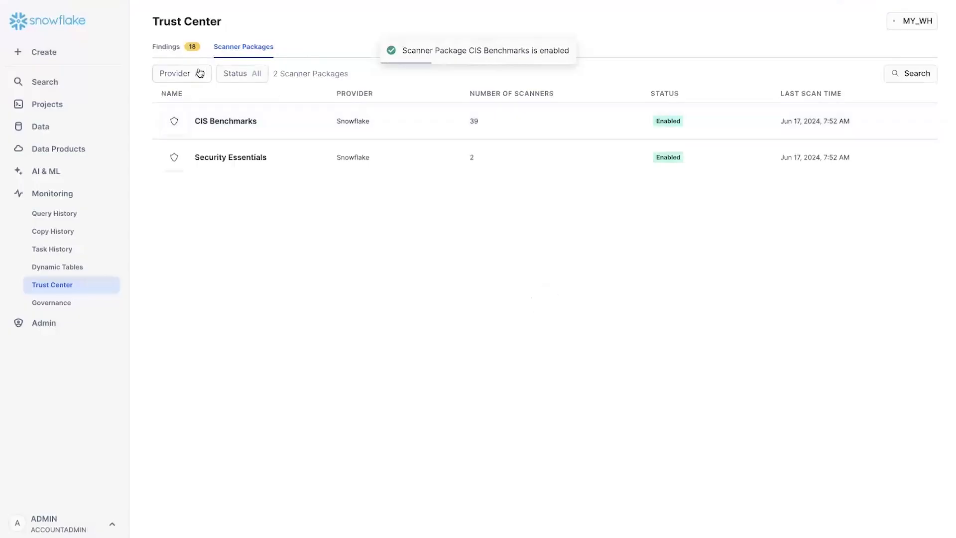
Filter Trust Center findings to the CIS Benchmarks package and scroll its 16 violations
left_click(166, 46)
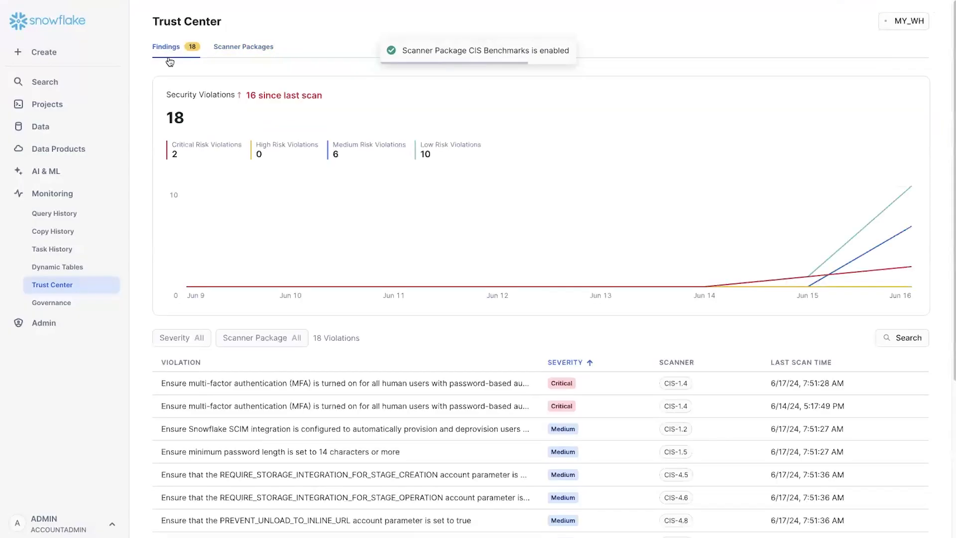
left_click(261, 337)
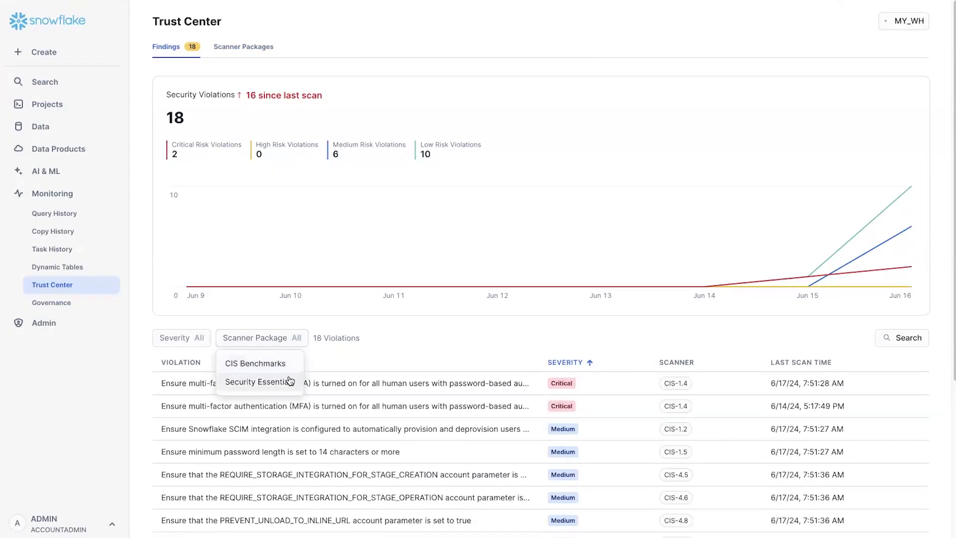
left_click(256, 363)
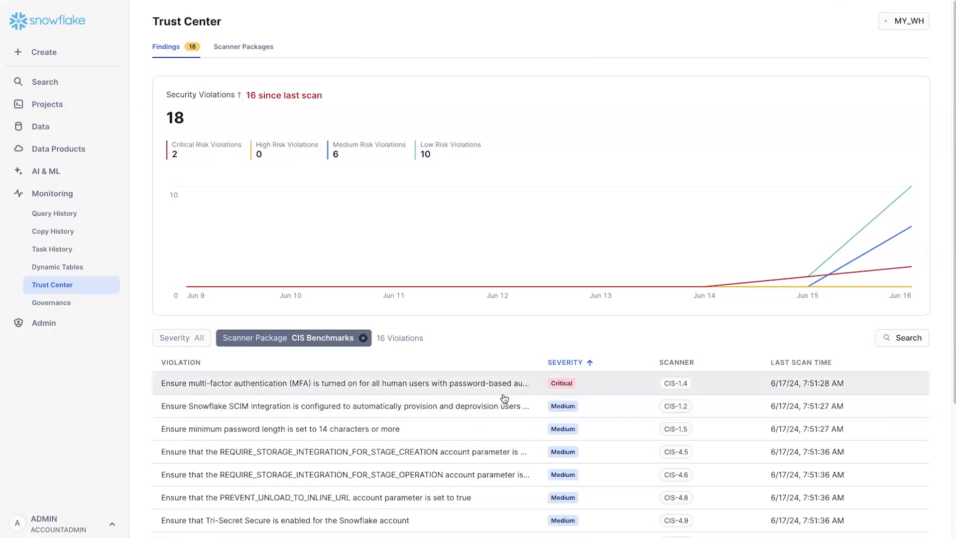
scroll("down", 3)
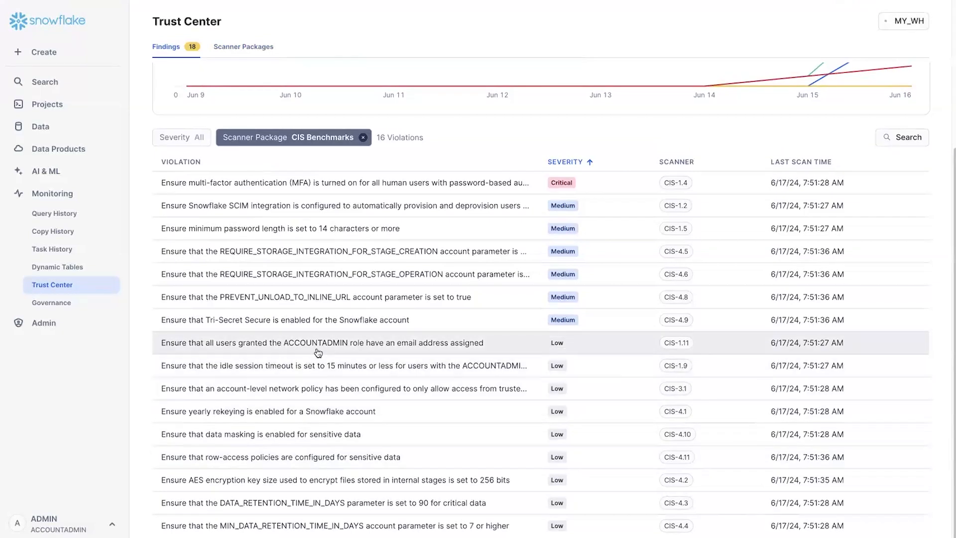
mouse_move(328, 341)
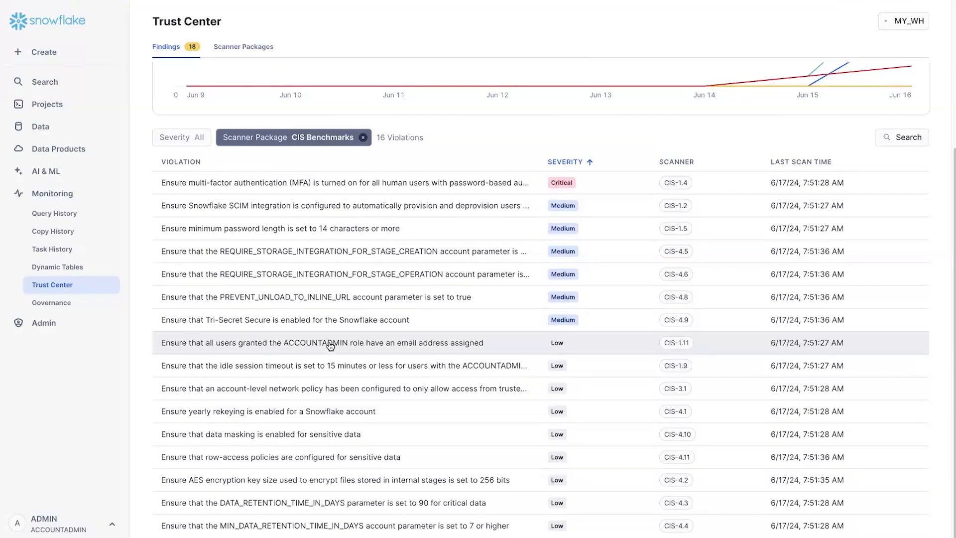
Review the AES key size violation's summary and its ALTER ACCOUNT CLIENT_ENCRYPTION_KEY_SIZE=256 remediation
left_click(335, 480)
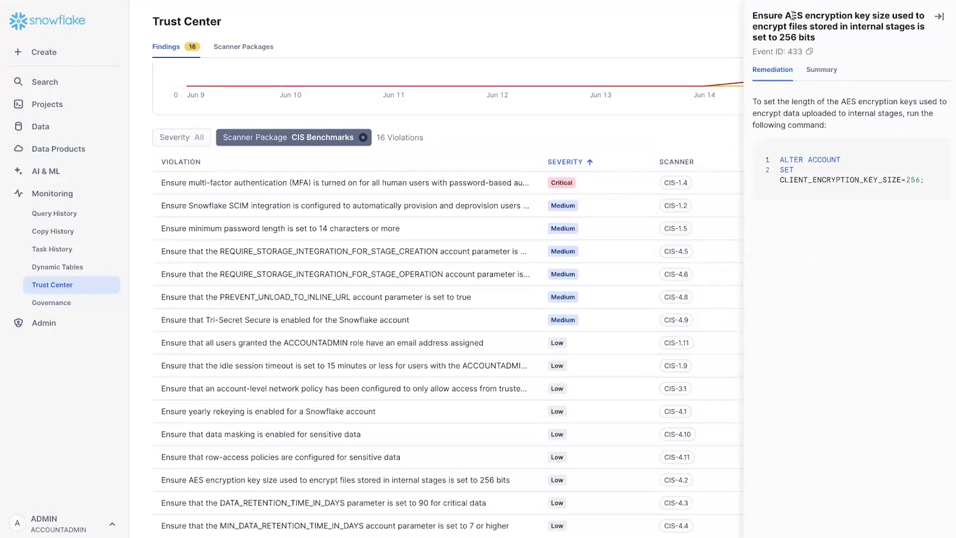
left_click(821, 68)
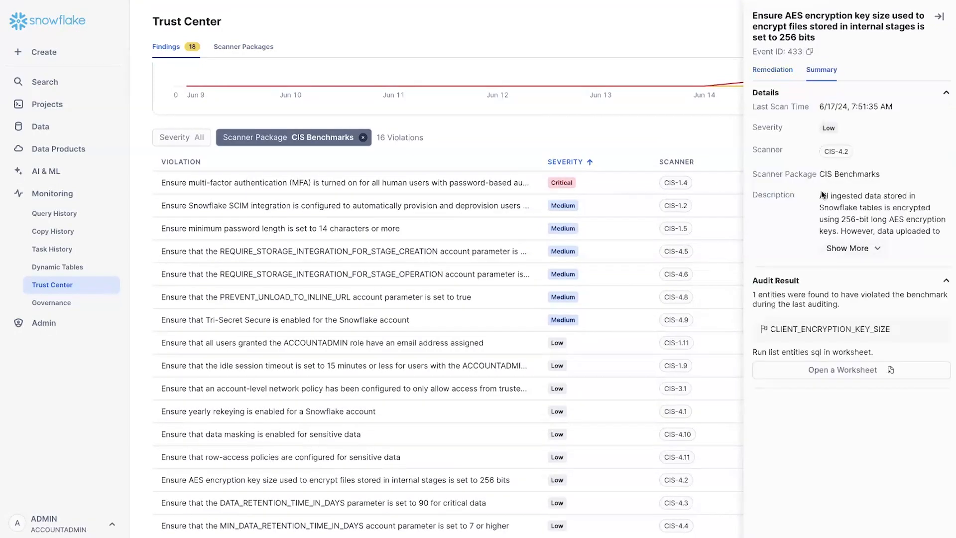
mouse_move(798, 136)
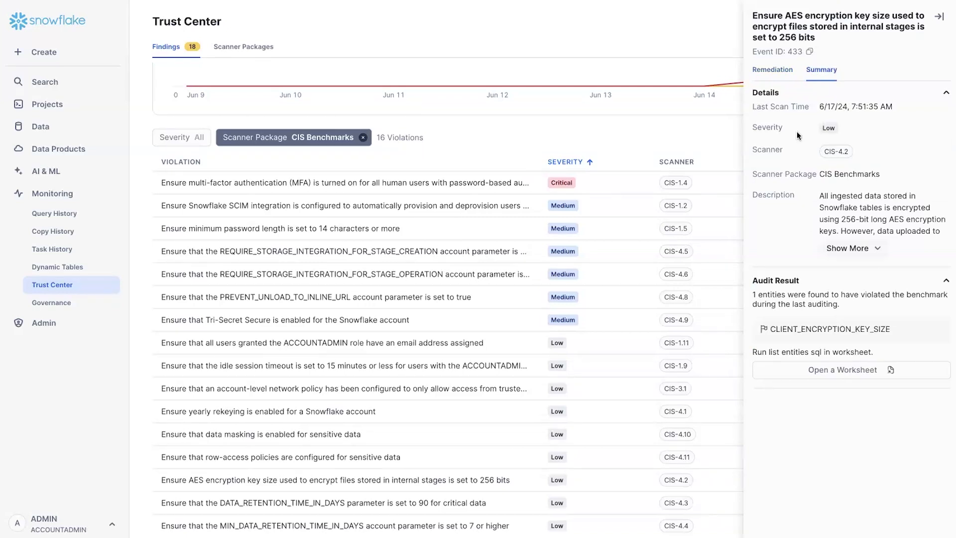
left_click(772, 70)
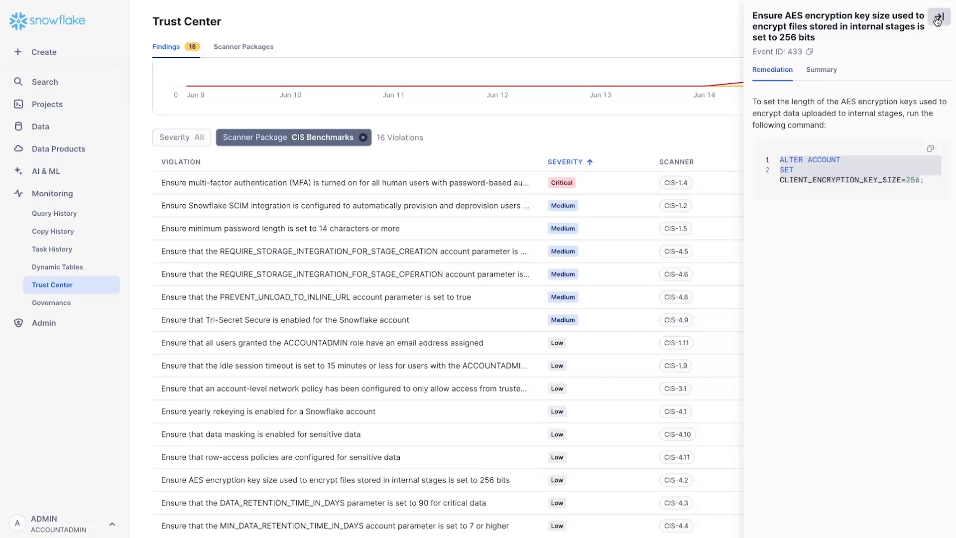
mouse_move(488, 205)
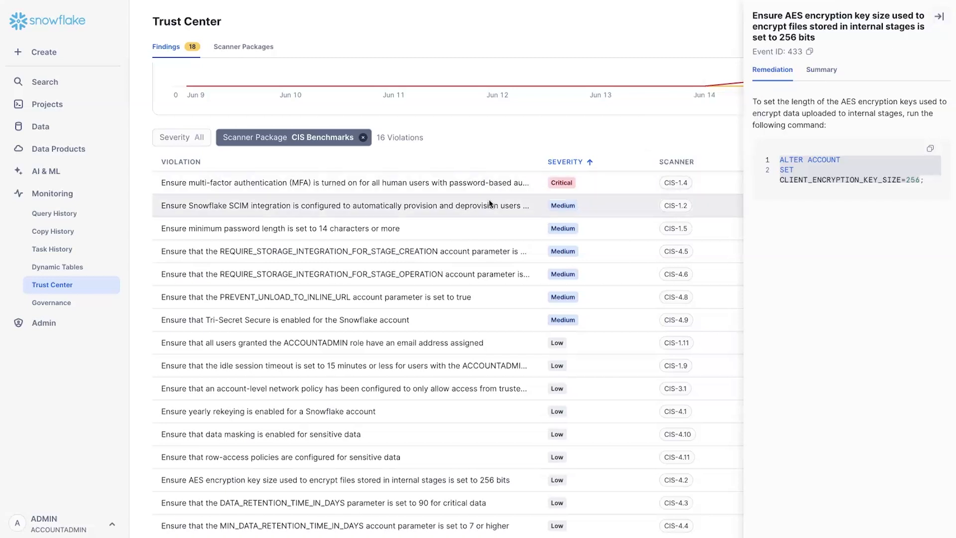